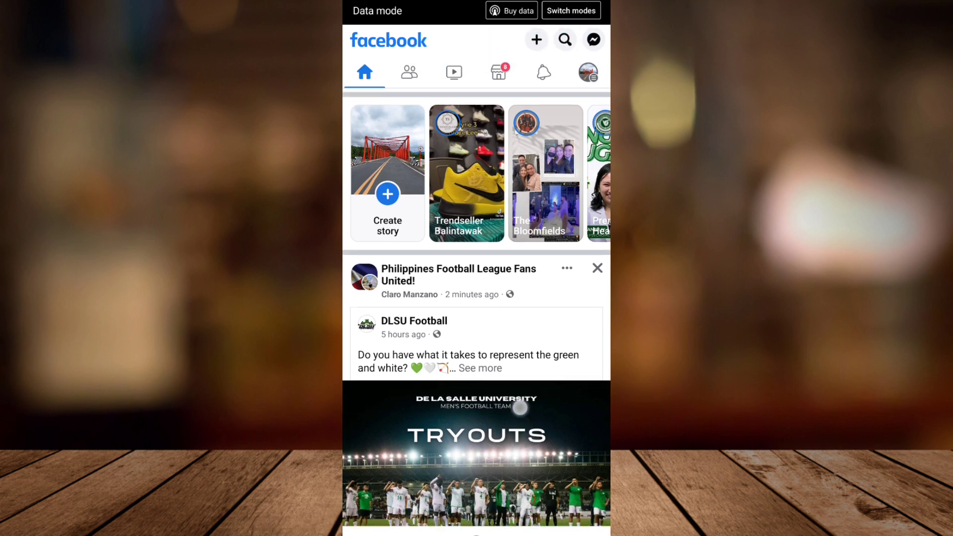
Go from the Menu into Settings & privacy and scroll to the Your activity section
scroll("down", 3)
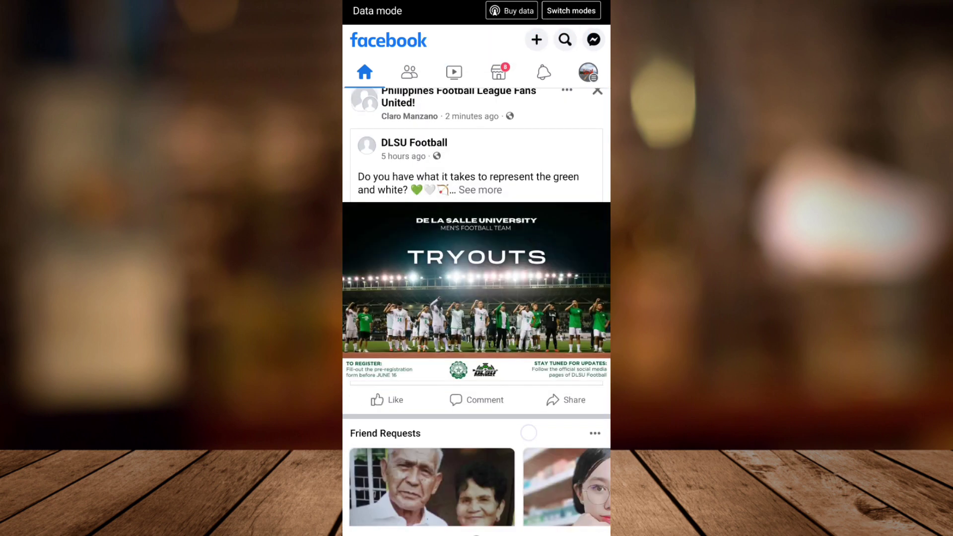
scroll("down", 3)
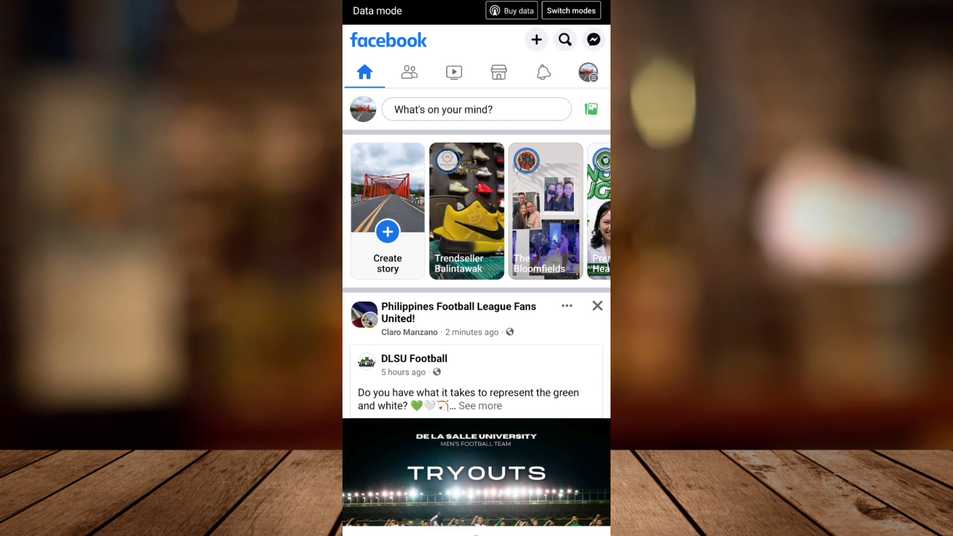
left_click(585, 71)
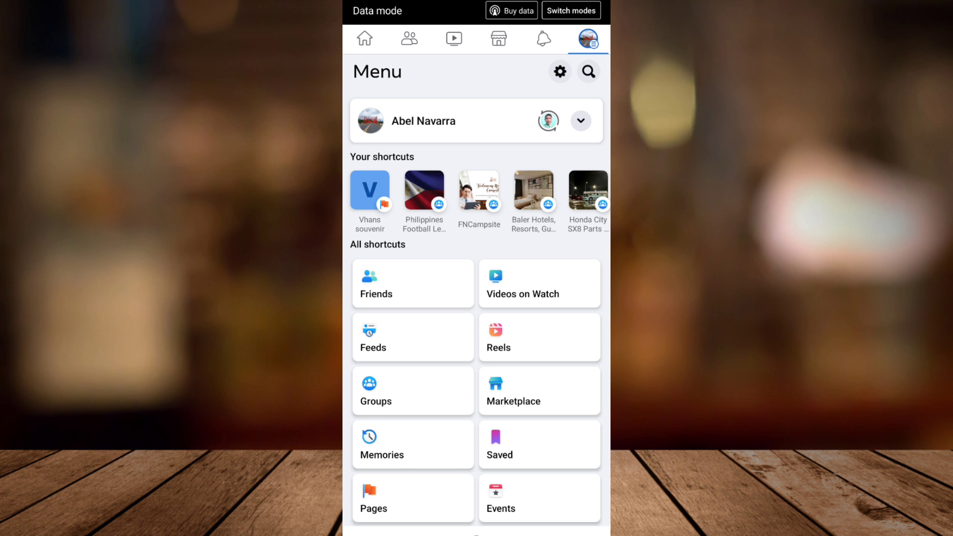
left_click(559, 72)
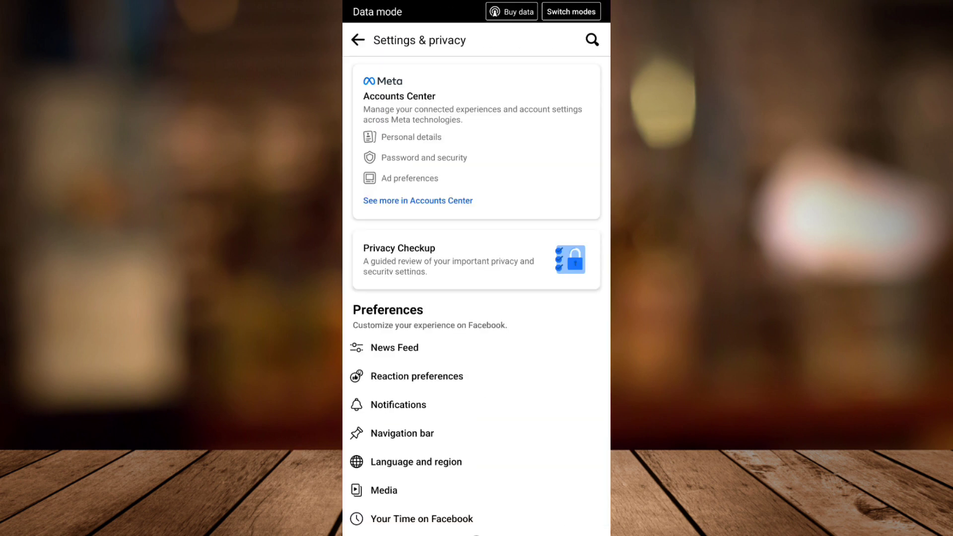
scroll("down", 3)
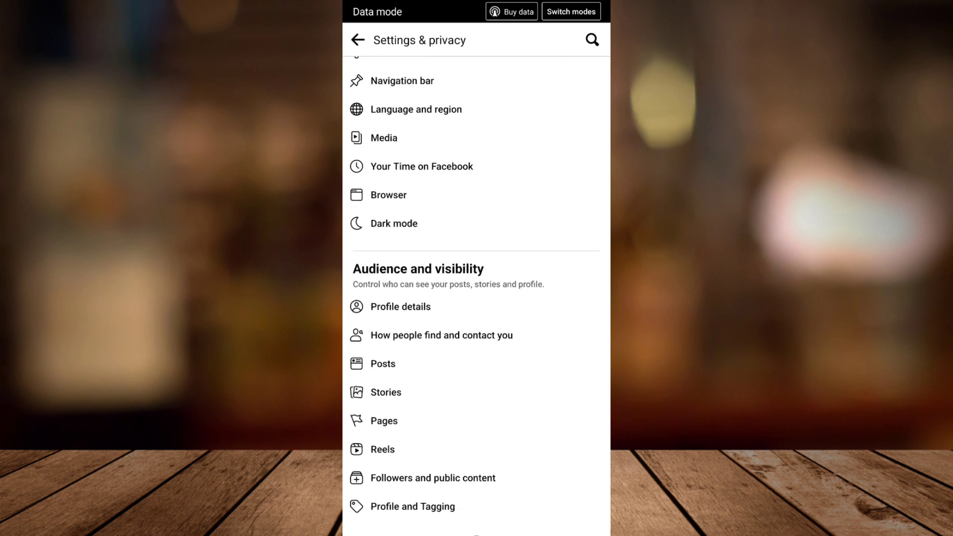
scroll("down", 3)
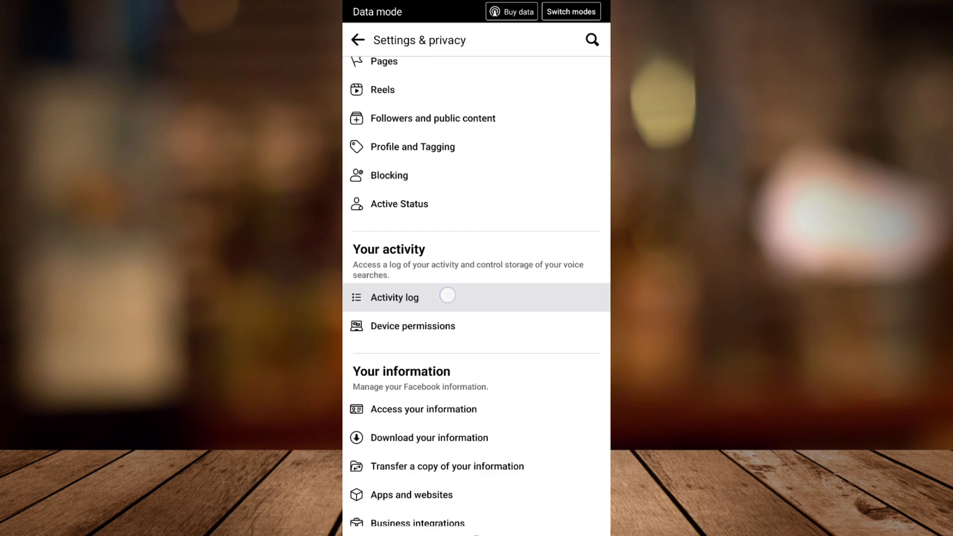
Enter Activity log and reach Manage search under Logged information to list searches and visits
left_click(394, 297)
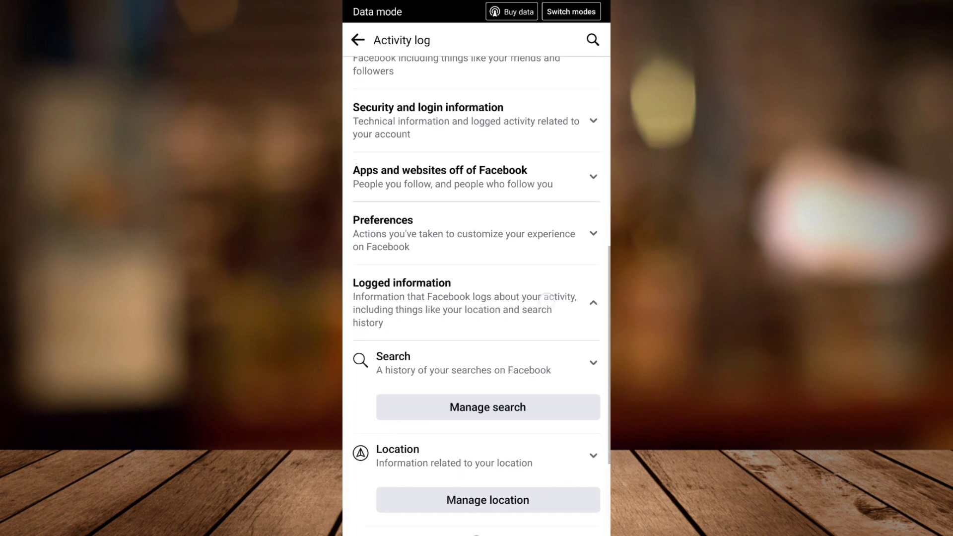
scroll("down", 3)
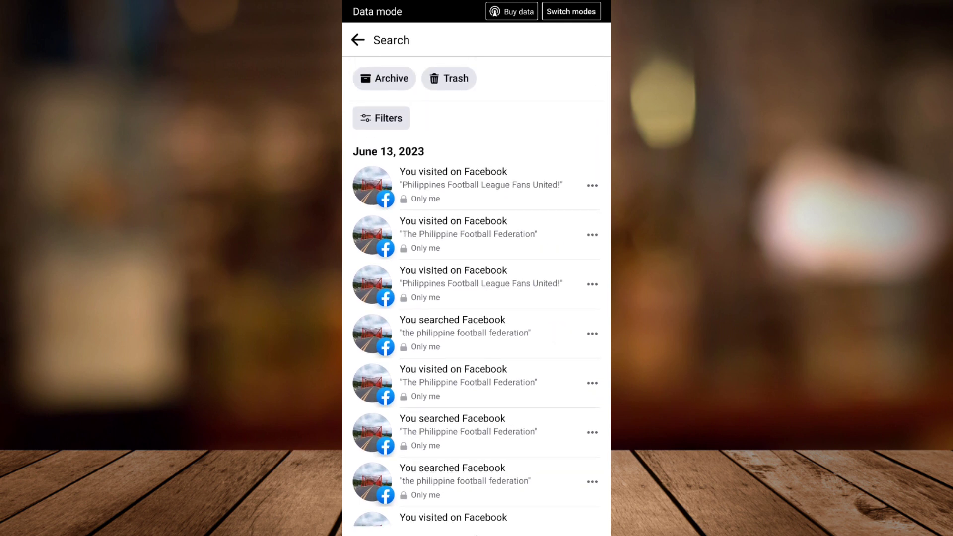
Filter the list to Your search history only
left_click(381, 117)
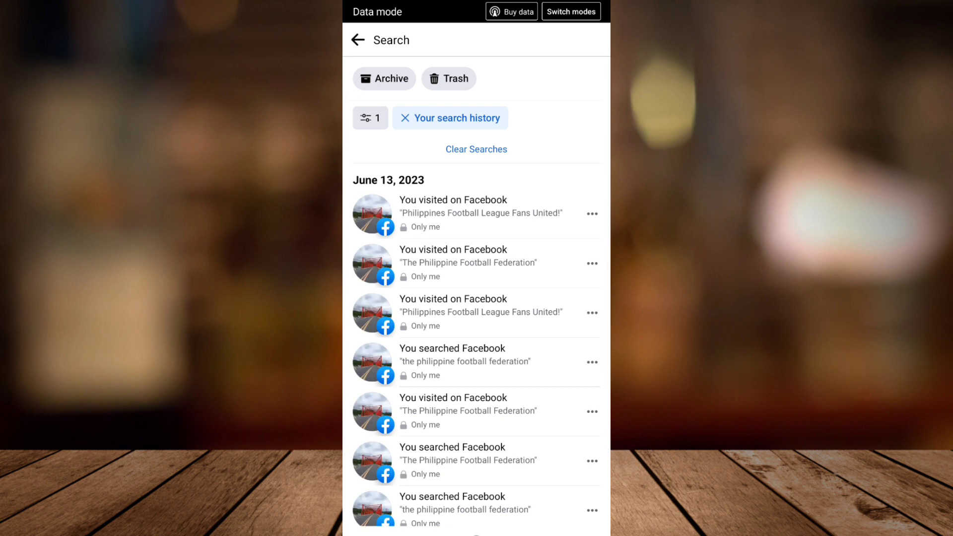
scroll("down", 3)
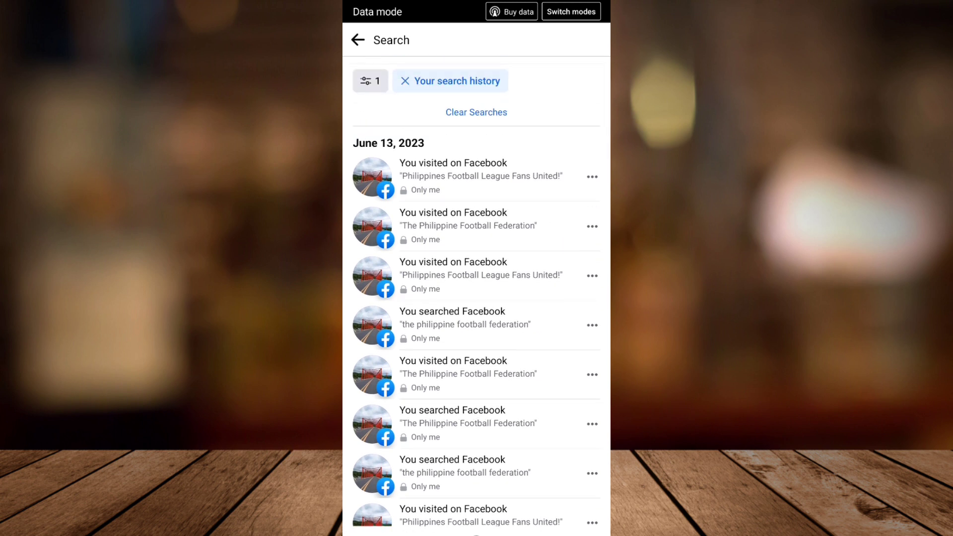
Delete the "The Philippine Football Federation" search entry and confirm the deletion
scroll("down", 3)
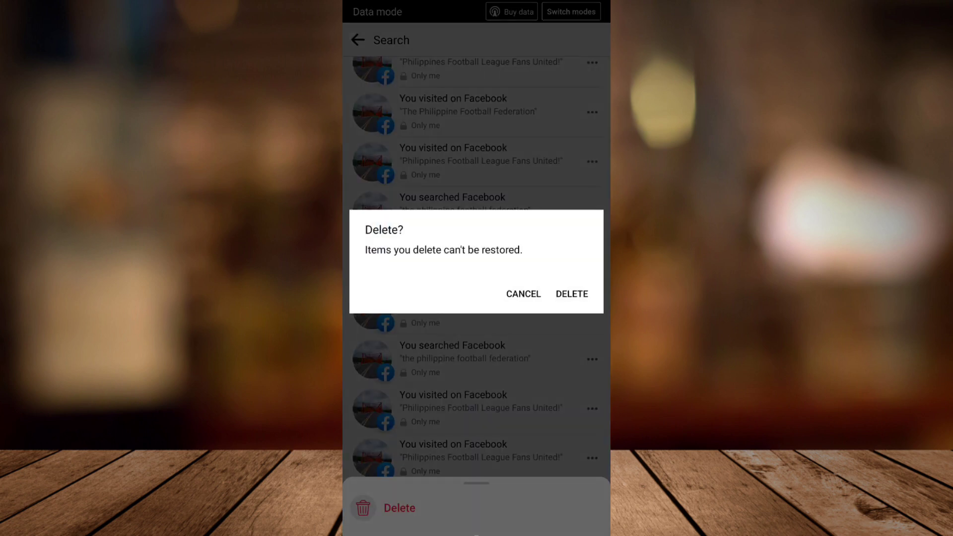
left_click(522, 294)
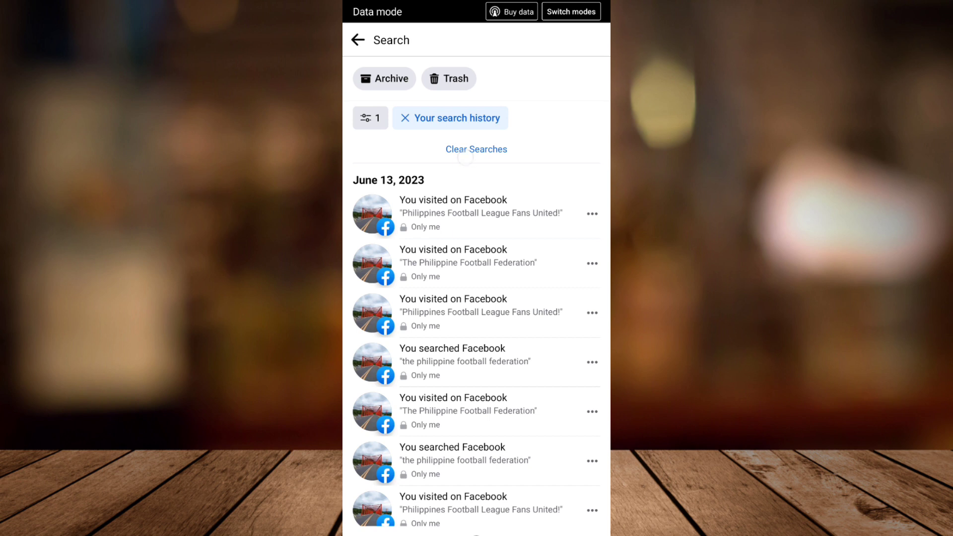
Leave the filtered search history by selecting an item that starts loading a new page
scroll("down", 3)
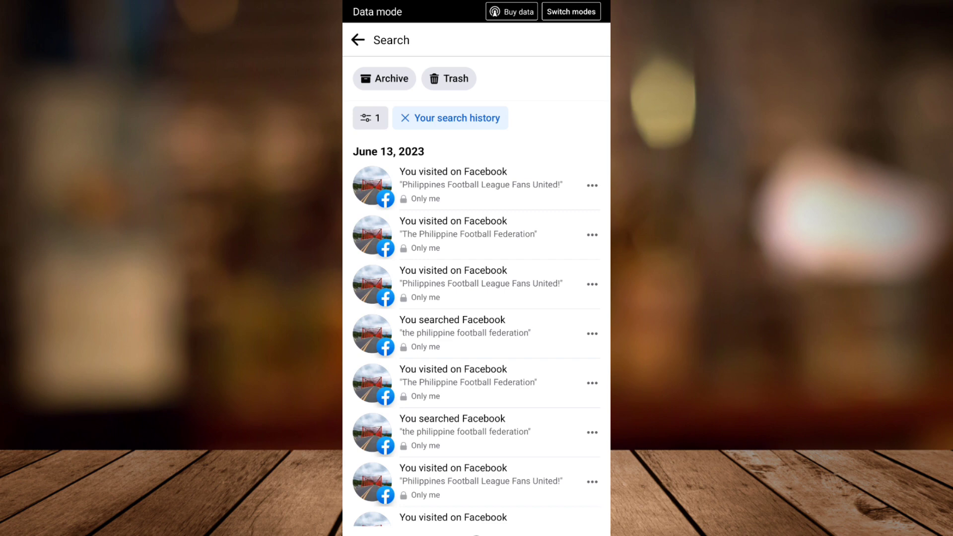
left_click(450, 117)
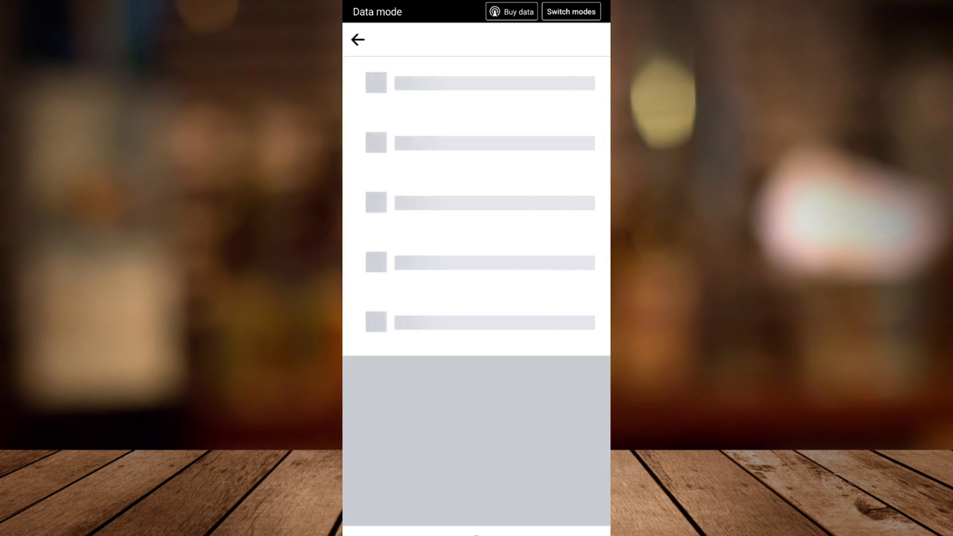